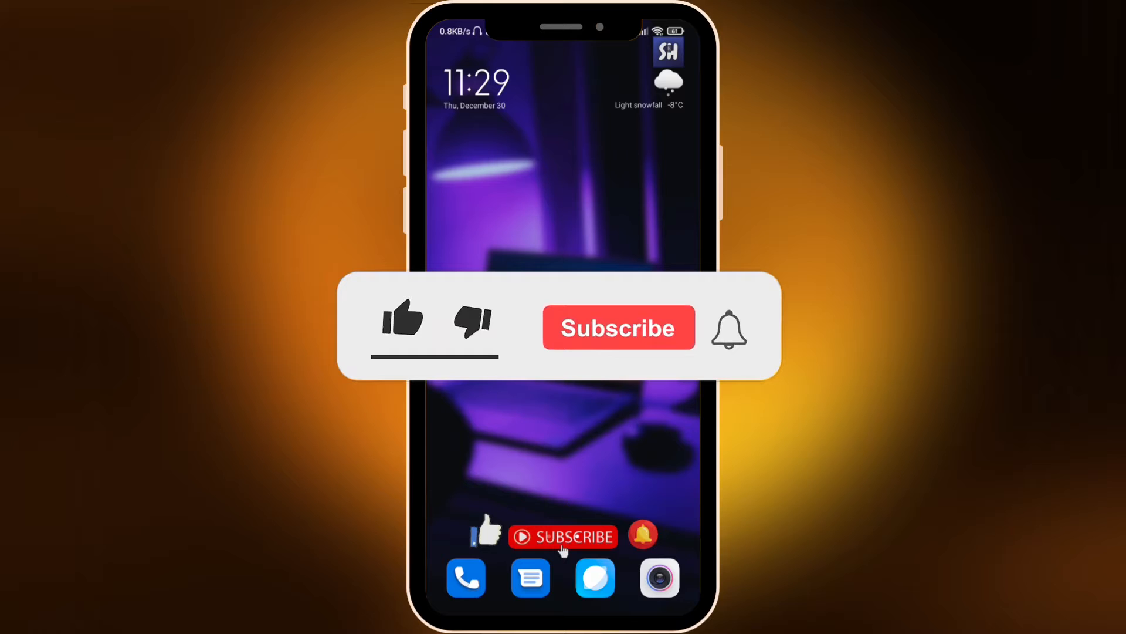
Scroll the Settings list and enter Privacy protection
left_click(403, 320)
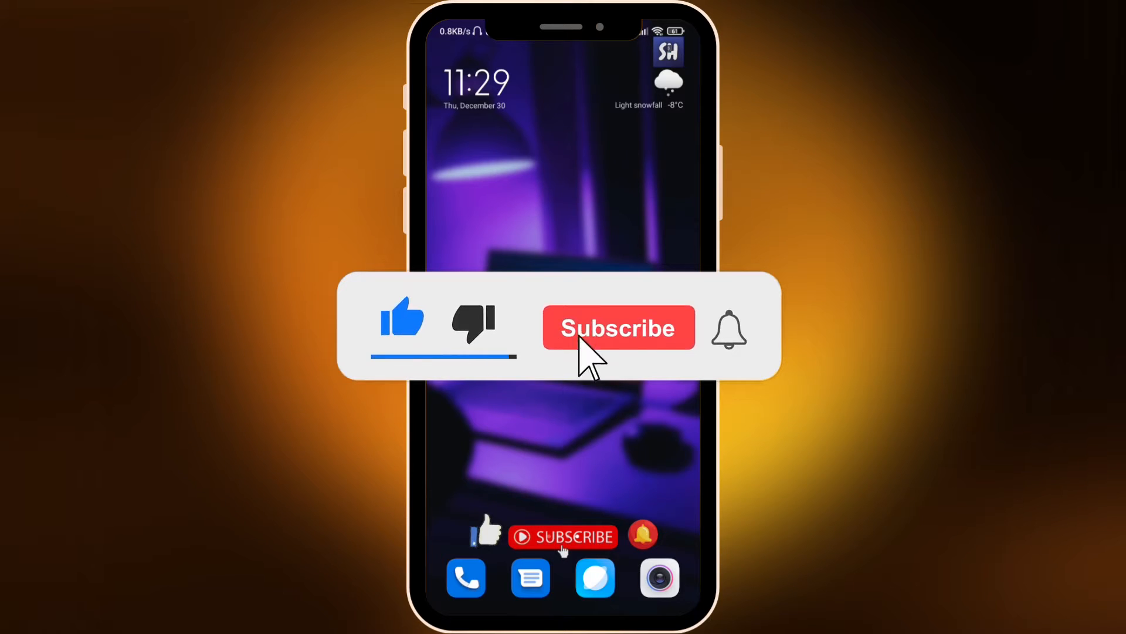
left_click(618, 327)
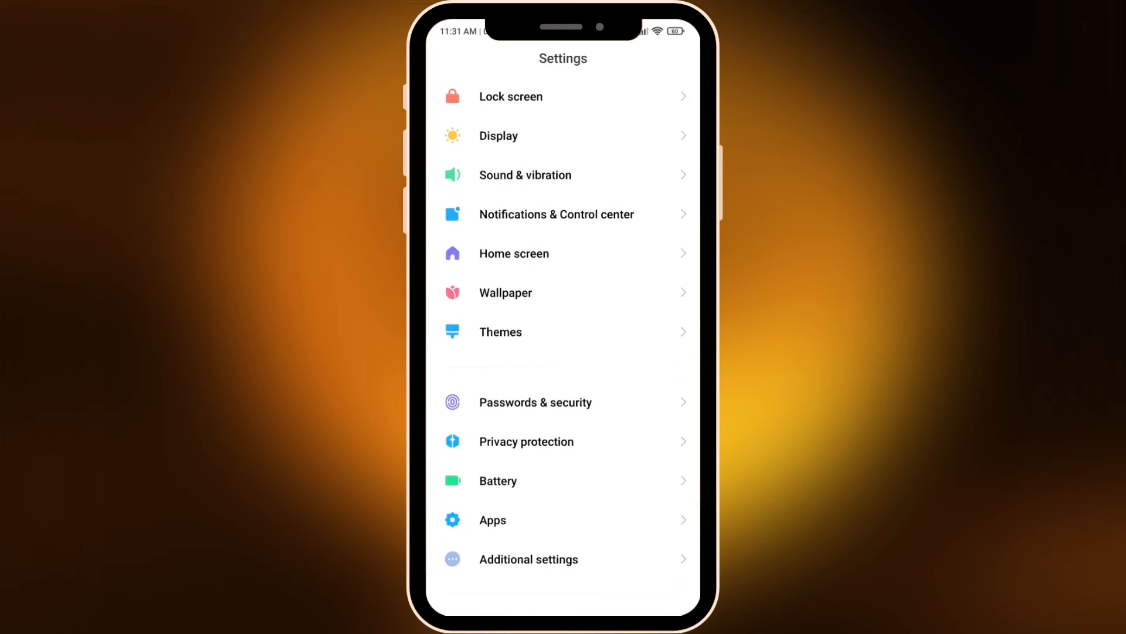
scroll("down", 3)
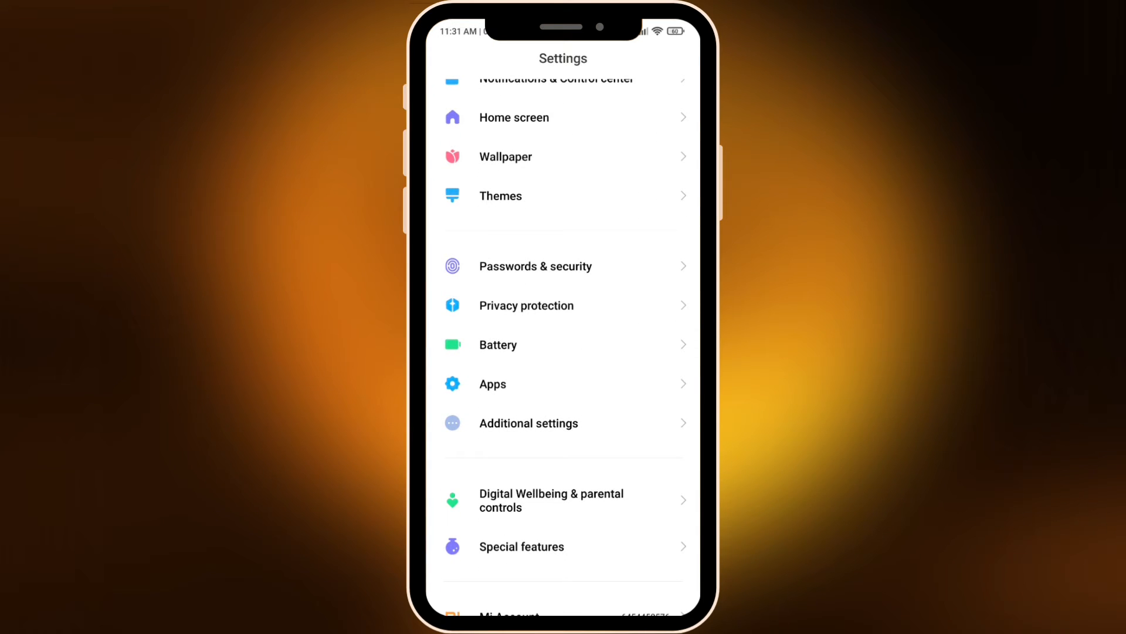
left_click(527, 305)
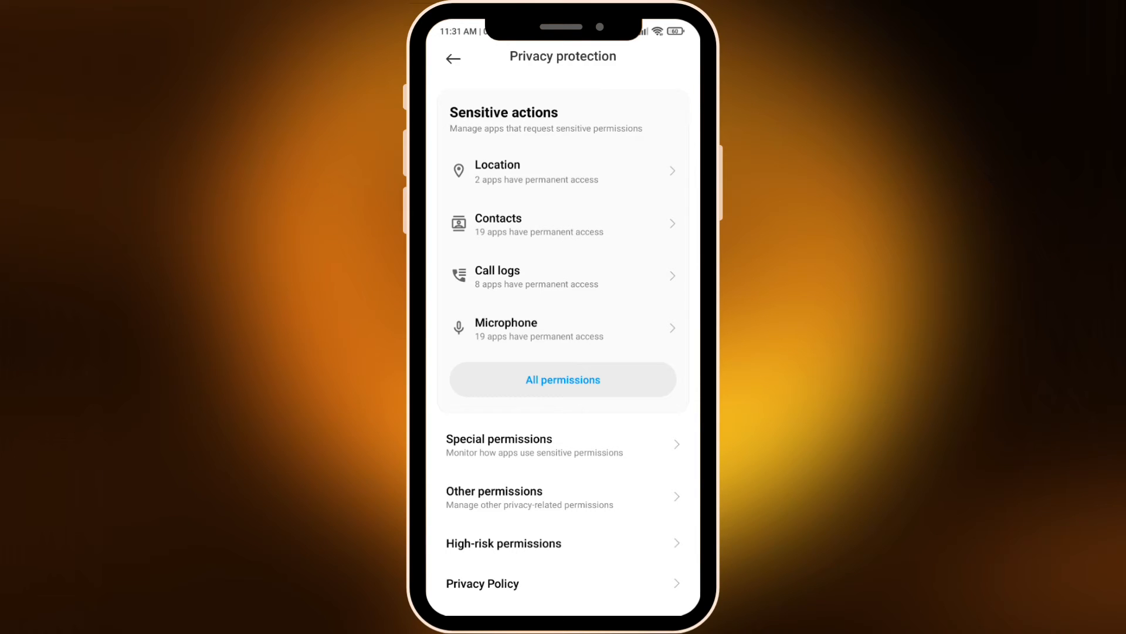
Go through Special permissions to the Adaptive Notifications choice page
left_click(498, 445)
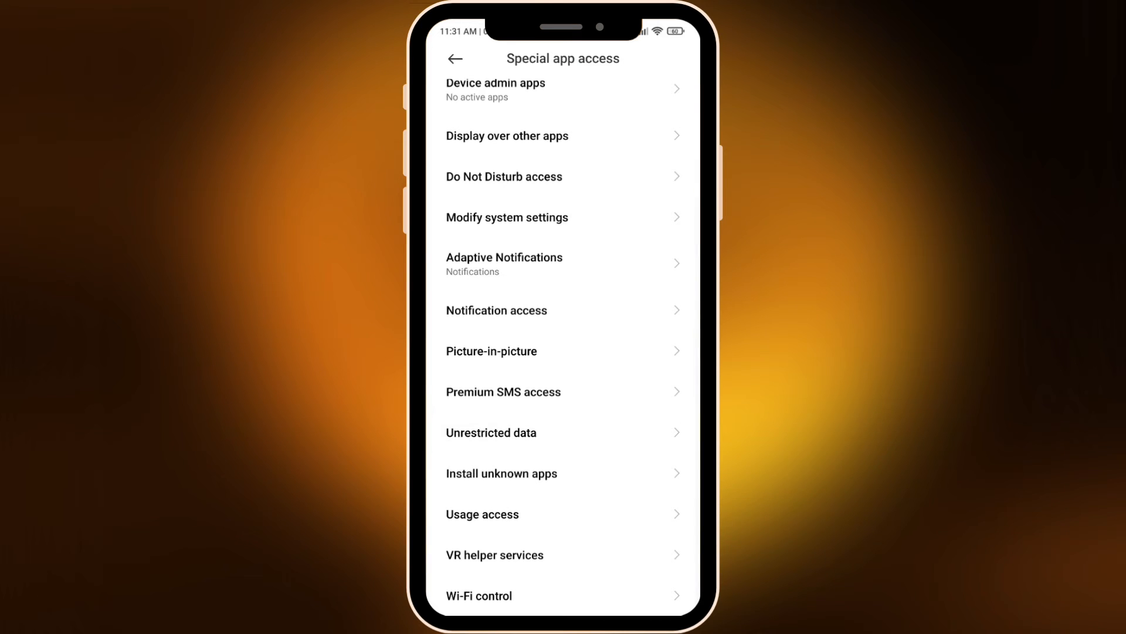
left_click(506, 264)
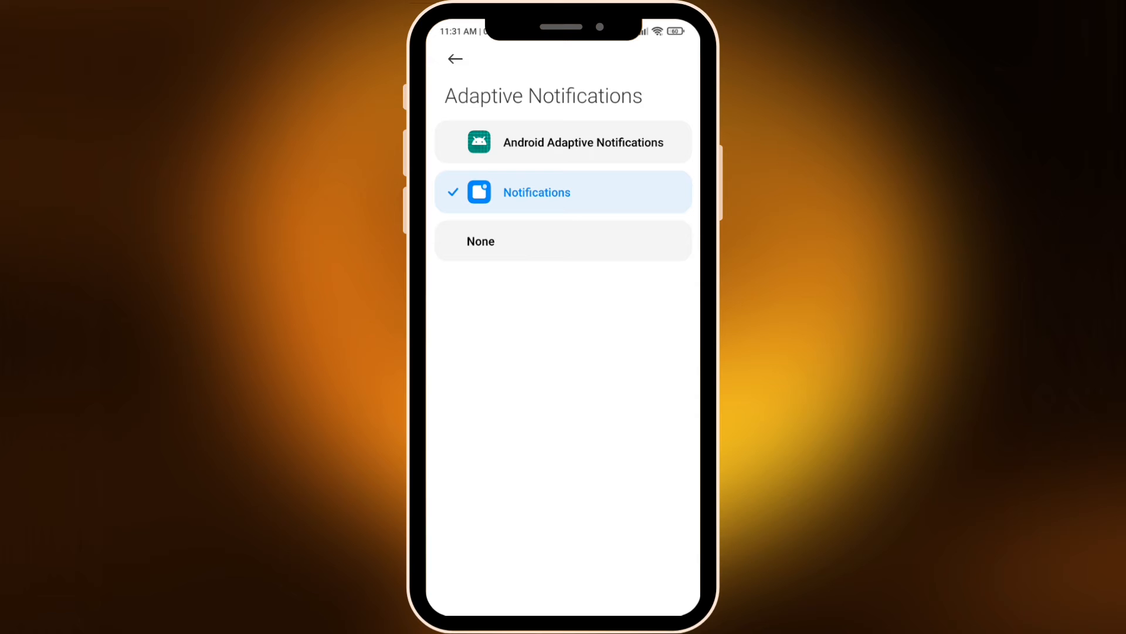
Choose Notifications, bringing up the read-all-notifications access warning
left_click(563, 192)
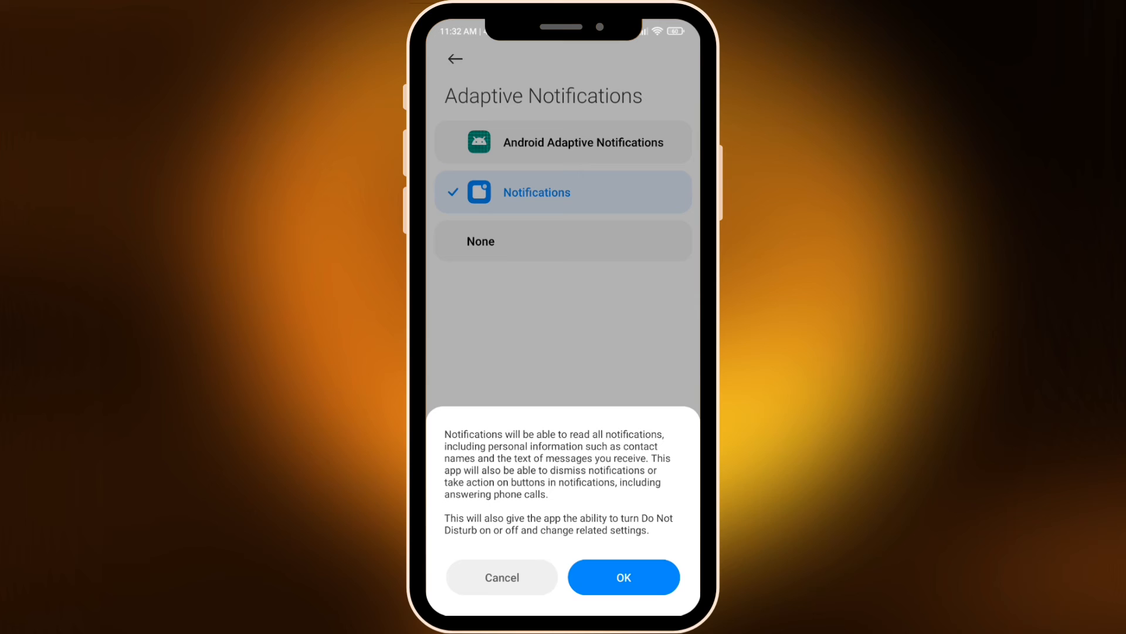
Cancel the access warning and set Adaptive Notifications to None
left_click(623, 577)
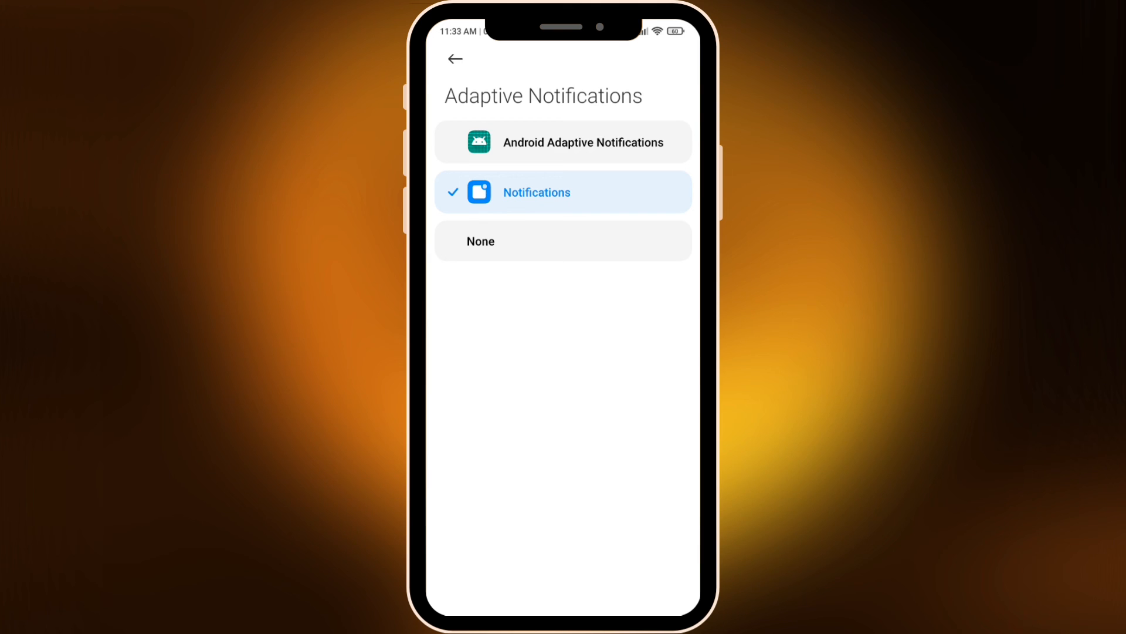
left_click(563, 241)
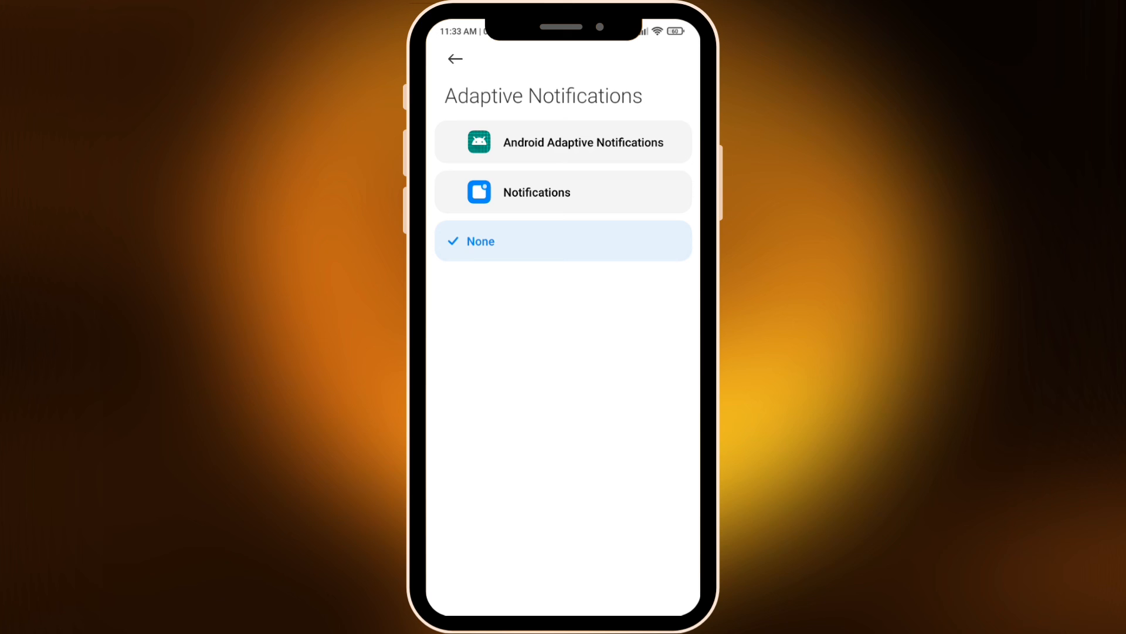